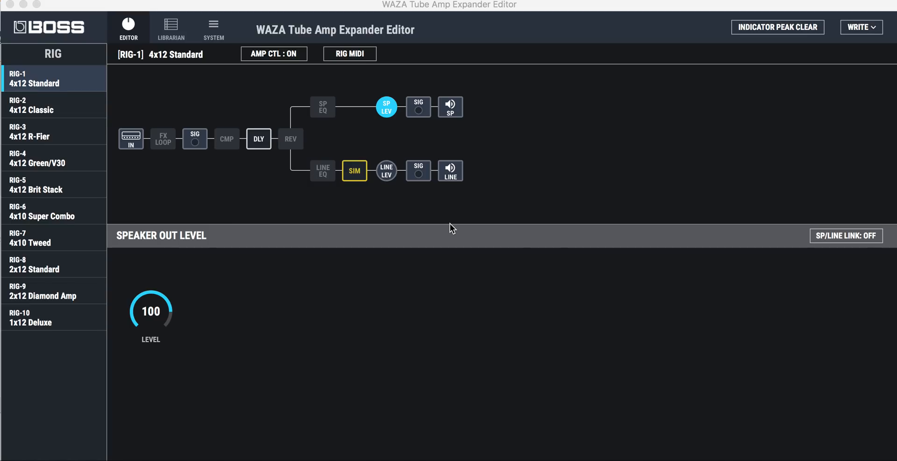
pyautogui.moveTo(68, 251)
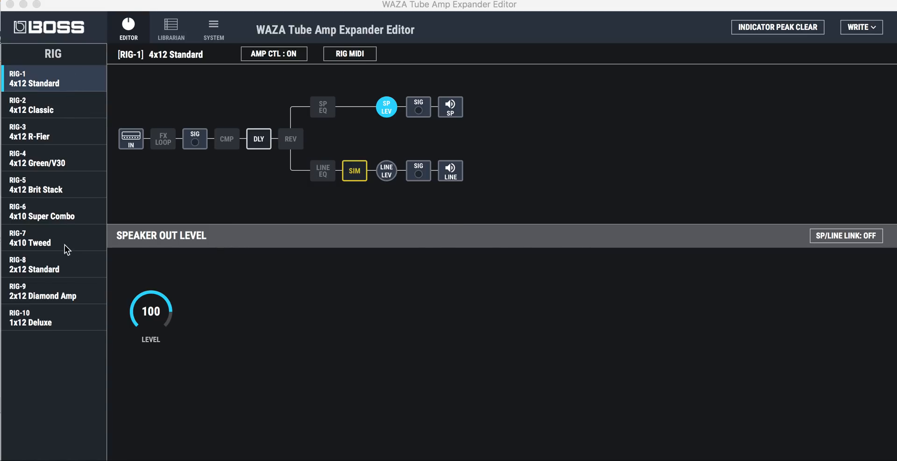
pyautogui.moveTo(98, 48)
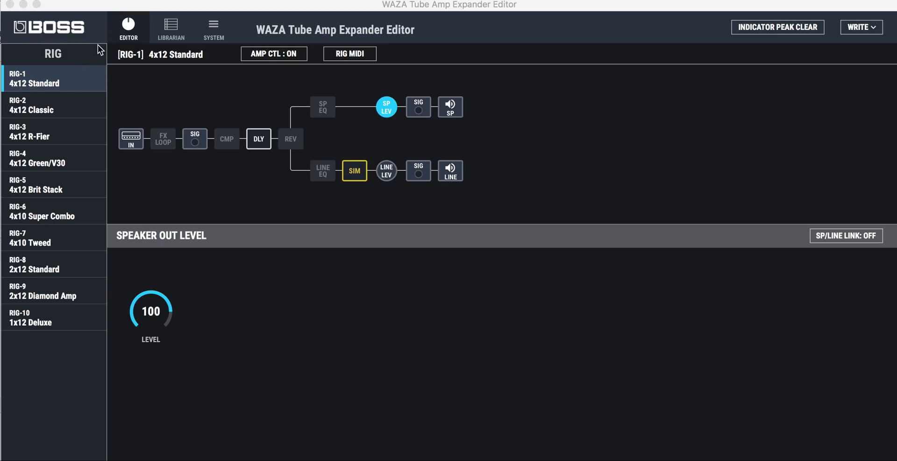
pyautogui.moveTo(73, 106)
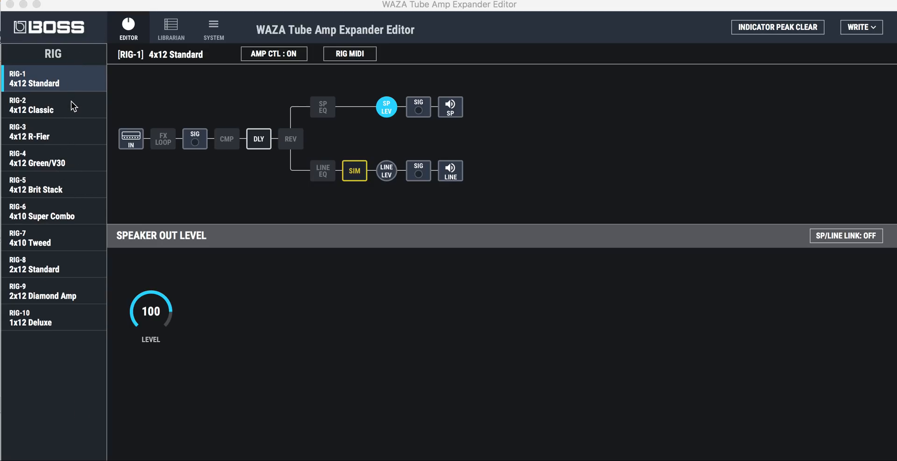
pyautogui.moveTo(212, 89)
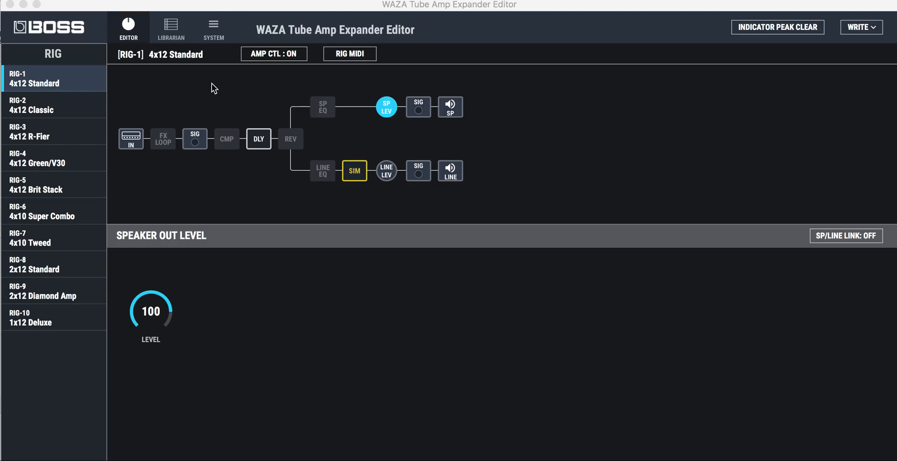
pyautogui.moveTo(135, 145)
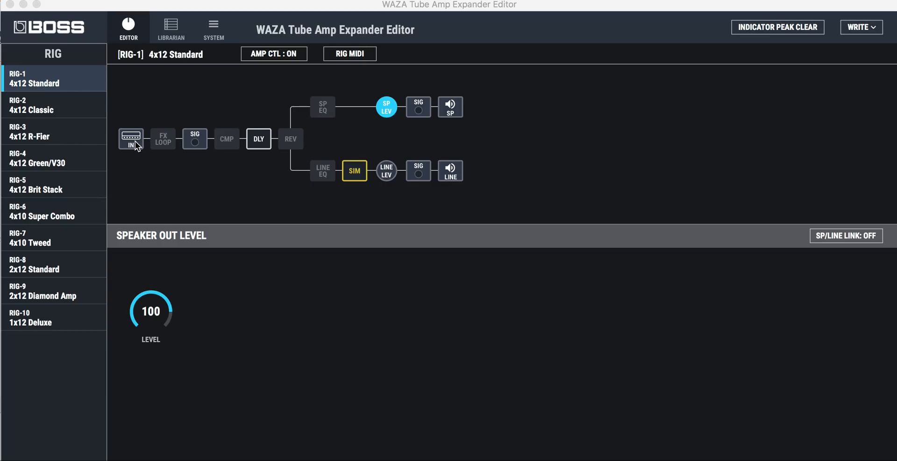
pyautogui.moveTo(160, 151)
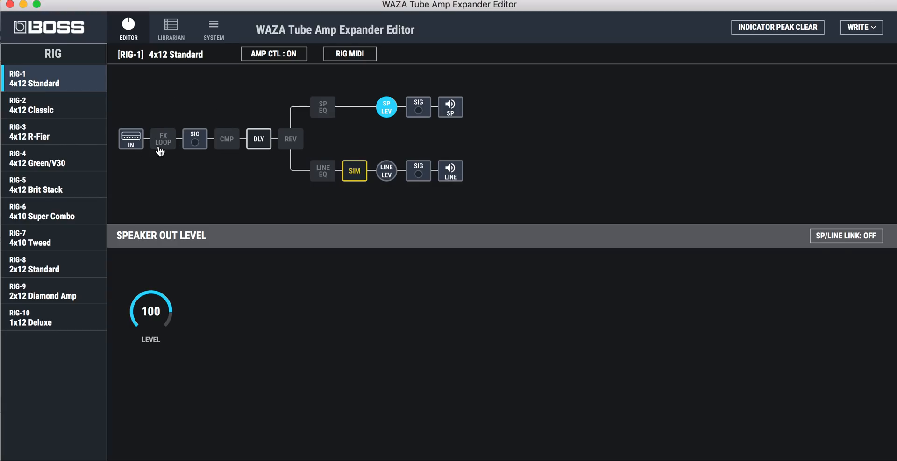
# - Show the FX LOOP stage's settings for the 4x12 Standard rig
pyautogui.click(163, 139)
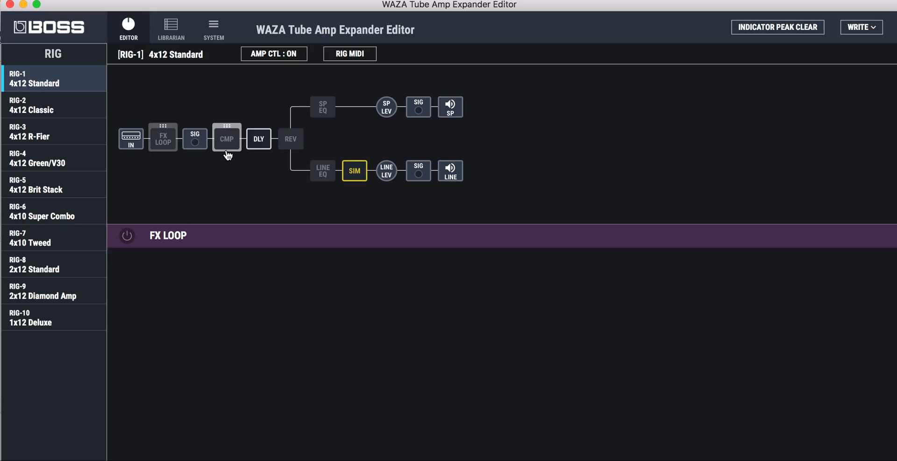
# - Show the compressor settings and keep type RACK 160D after viewing VTG RACK U
pyautogui.click(226, 139)
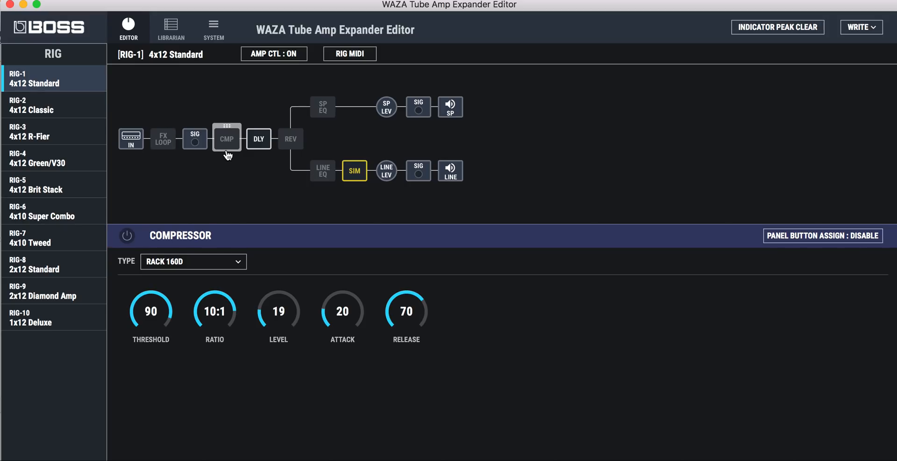
pyautogui.click(193, 262)
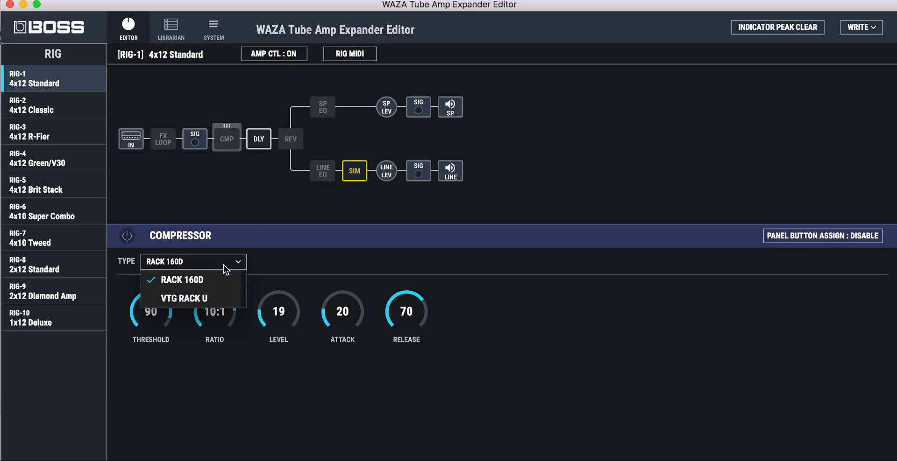
pyautogui.click(180, 279)
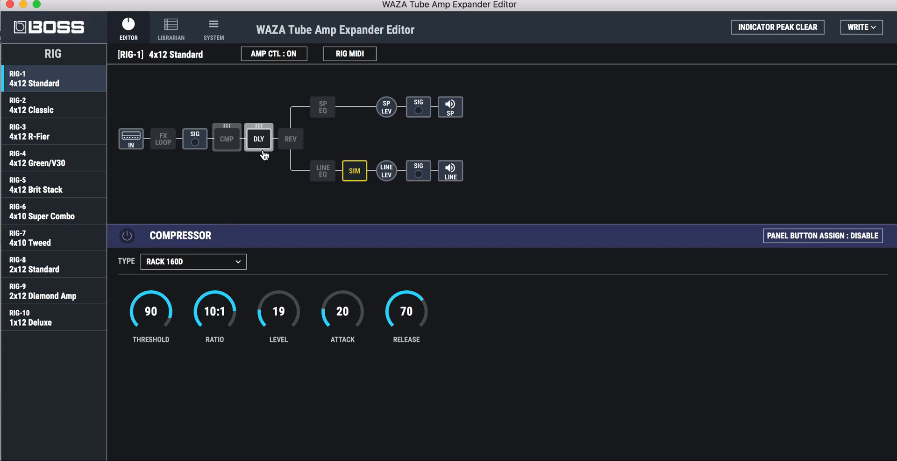
# - Show the delay settings and switch its type through ANALOG and SINGLE to PAN
pyautogui.click(258, 138)
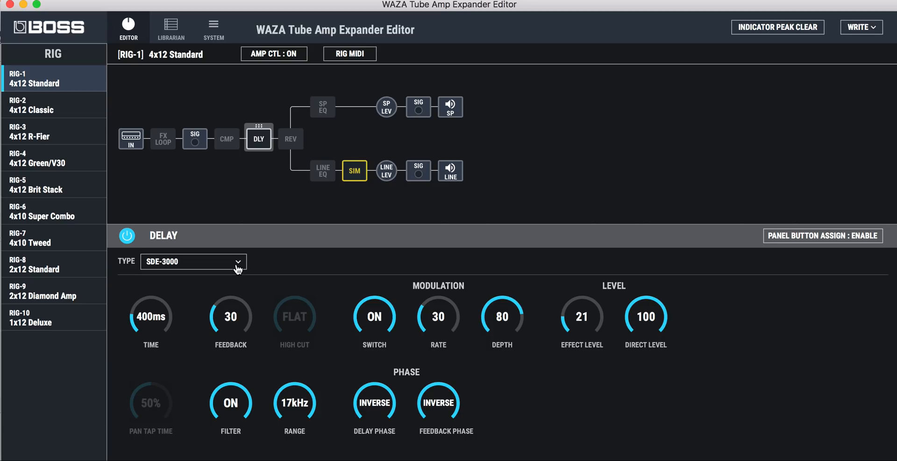
pyautogui.moveTo(157, 278)
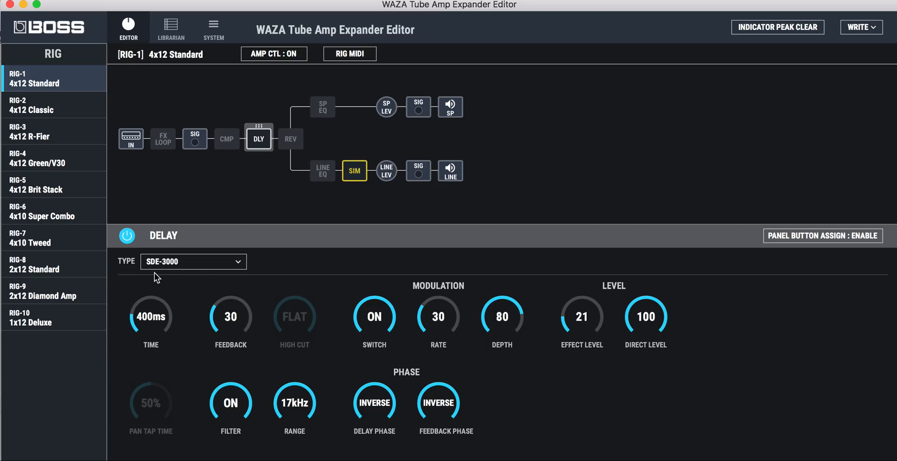
pyautogui.moveTo(614, 364)
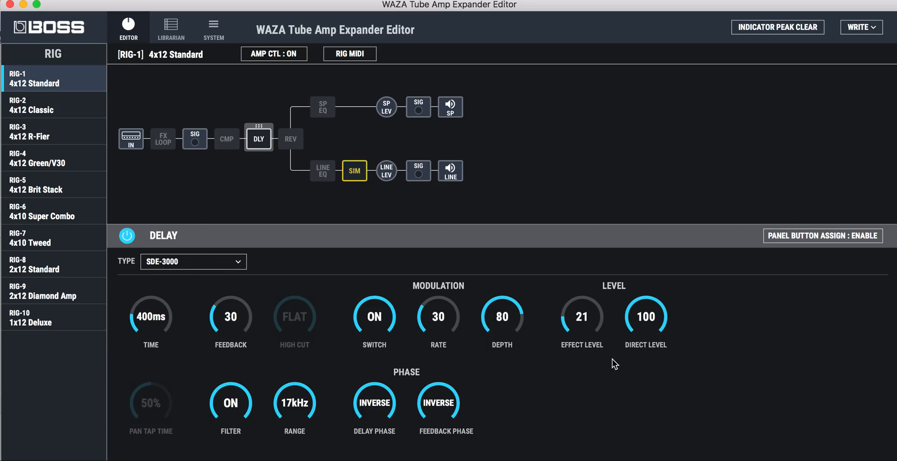
pyautogui.moveTo(273, 405)
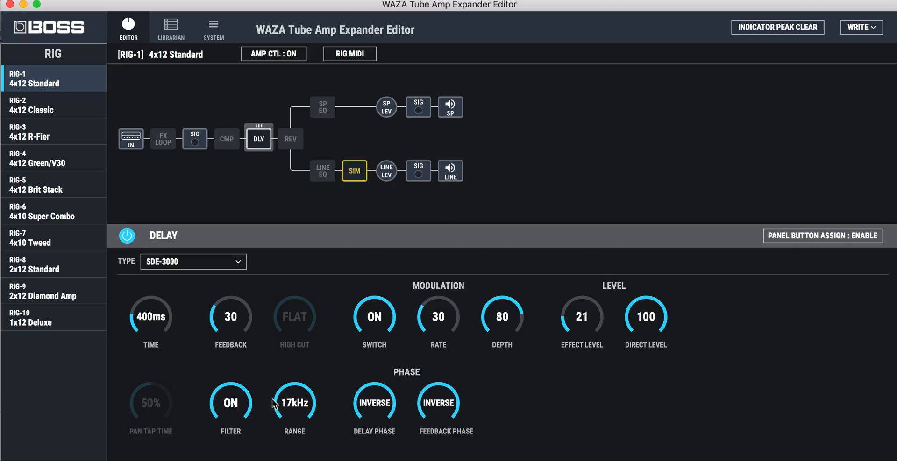
pyautogui.click(192, 261)
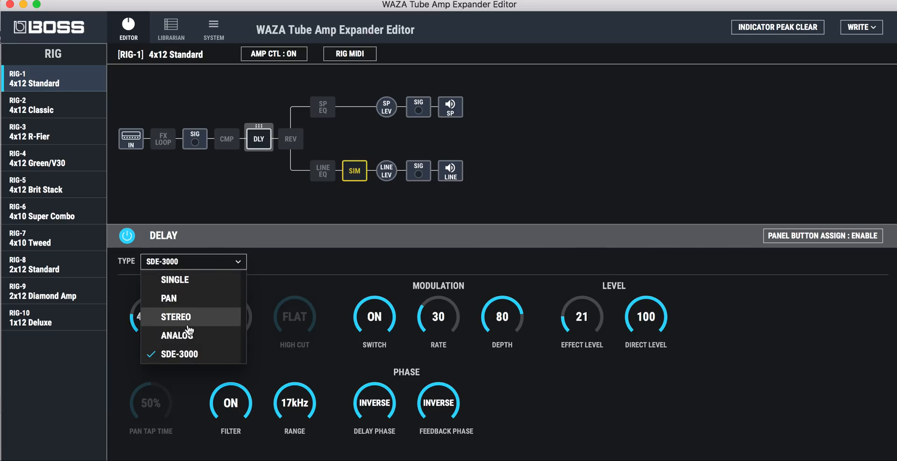
pyautogui.click(176, 335)
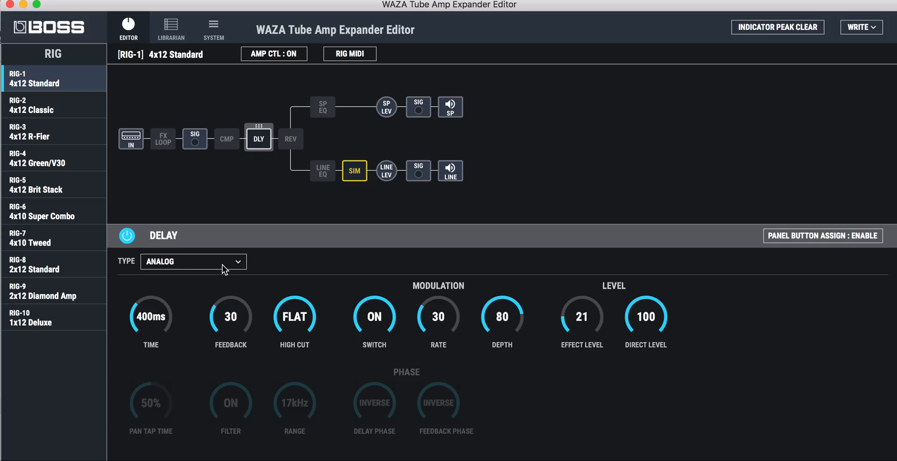
pyautogui.click(192, 262)
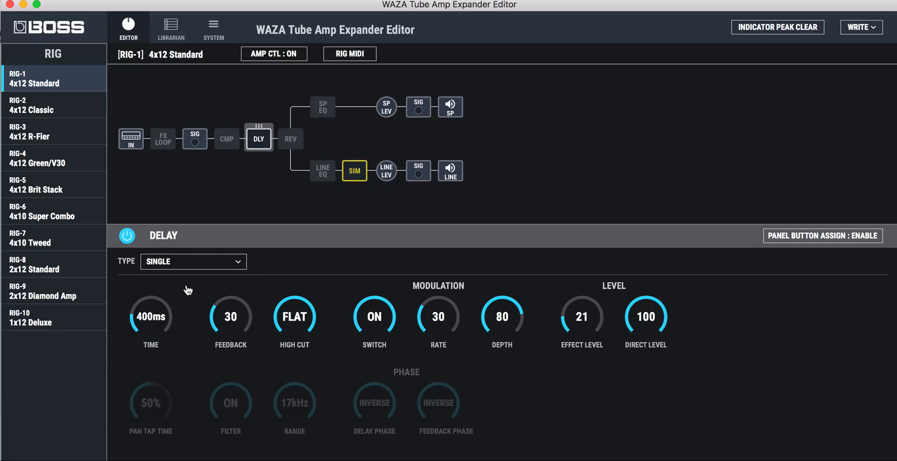
pyautogui.click(192, 261)
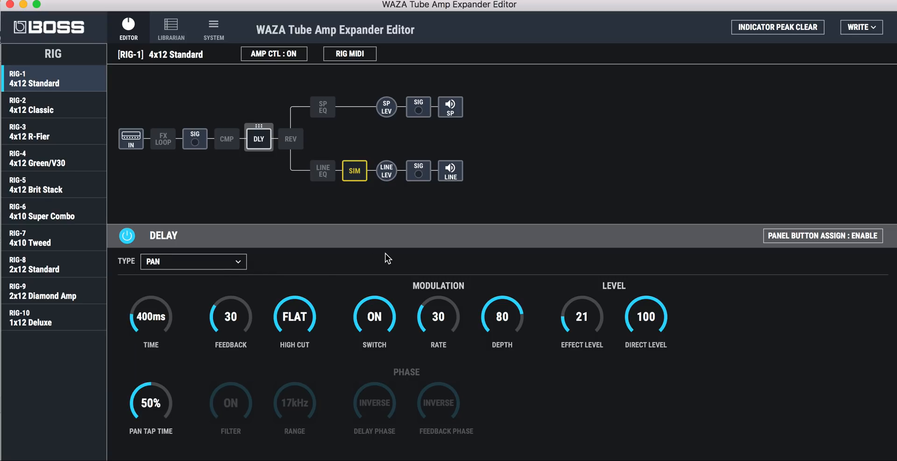
pyautogui.moveTo(322, 170)
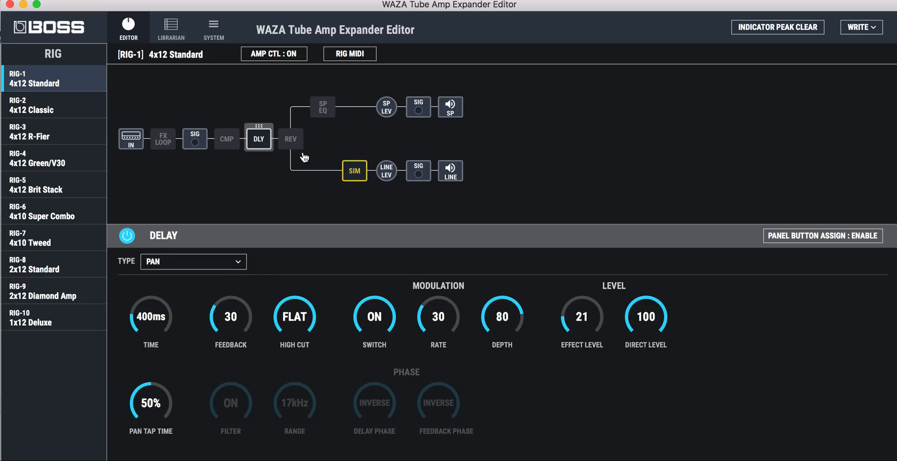
# - Set the reverb type to PLATE, then show the speaker out parametric EQ at +2 dB
pyautogui.click(291, 139)
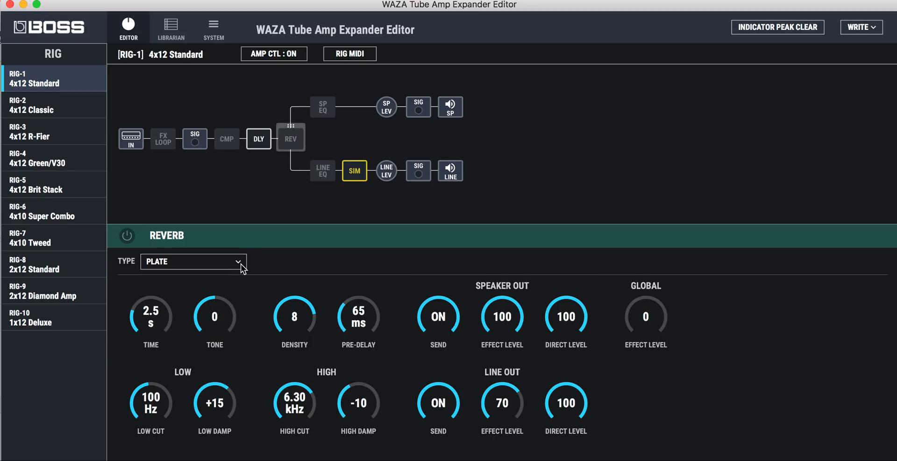
pyautogui.moveTo(238, 285)
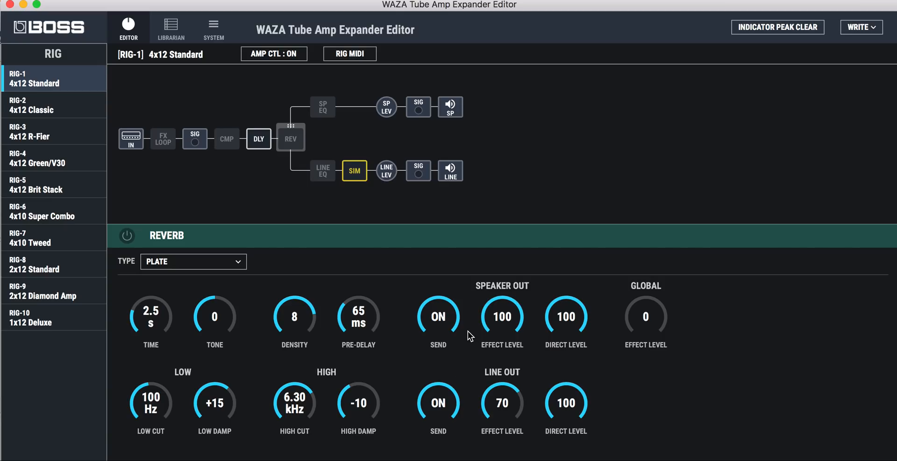
pyautogui.moveTo(465, 339)
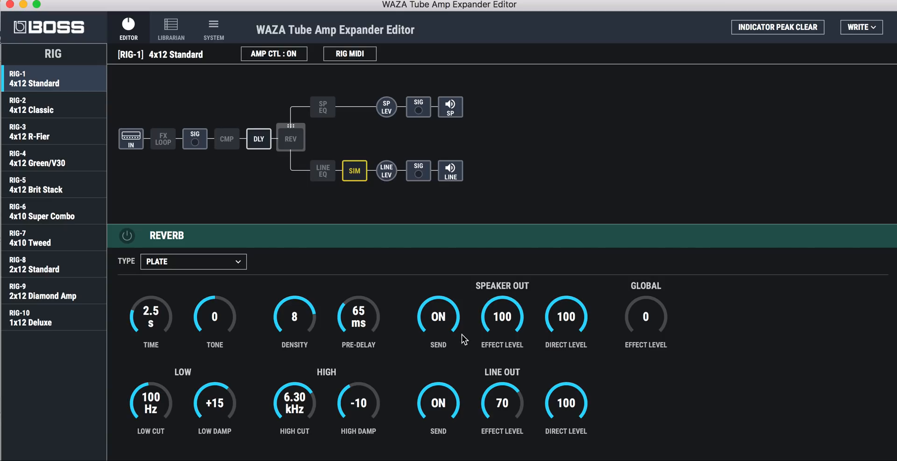
pyautogui.moveTo(455, 339)
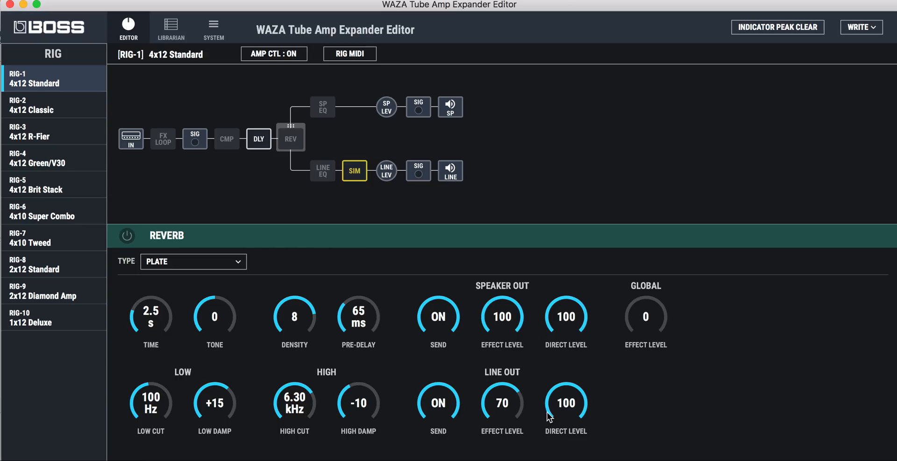
pyautogui.moveTo(445, 412)
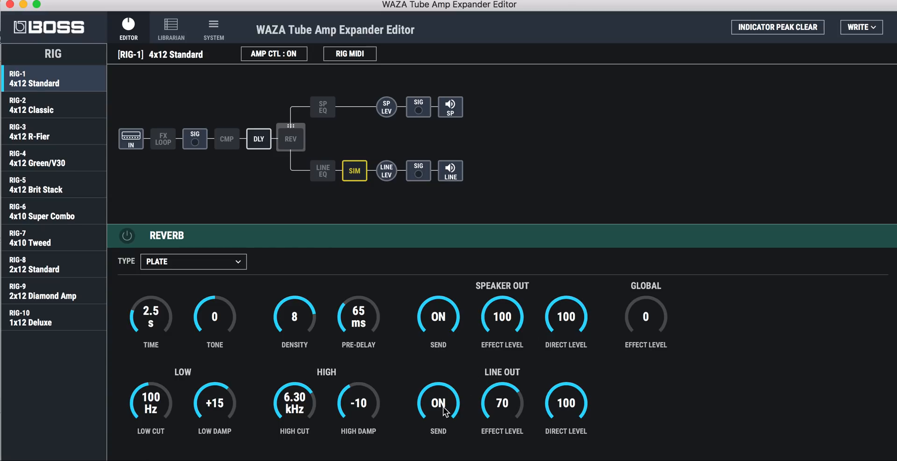
pyautogui.moveTo(342, 401)
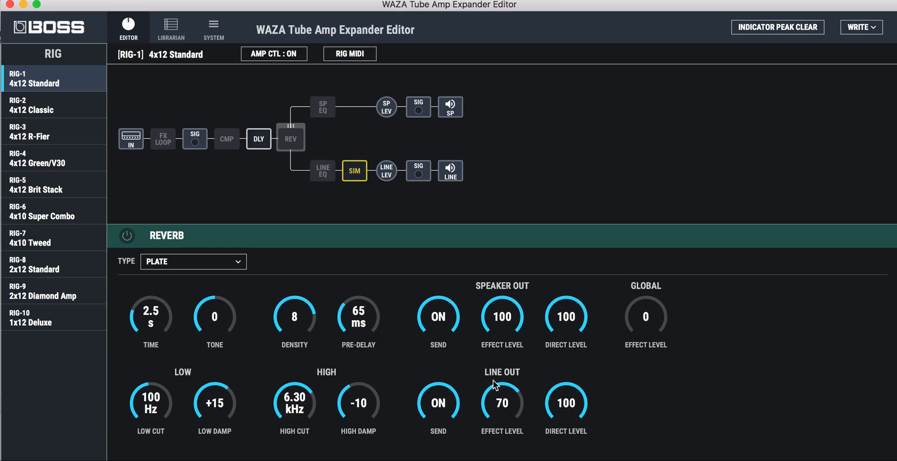
pyautogui.moveTo(526, 243)
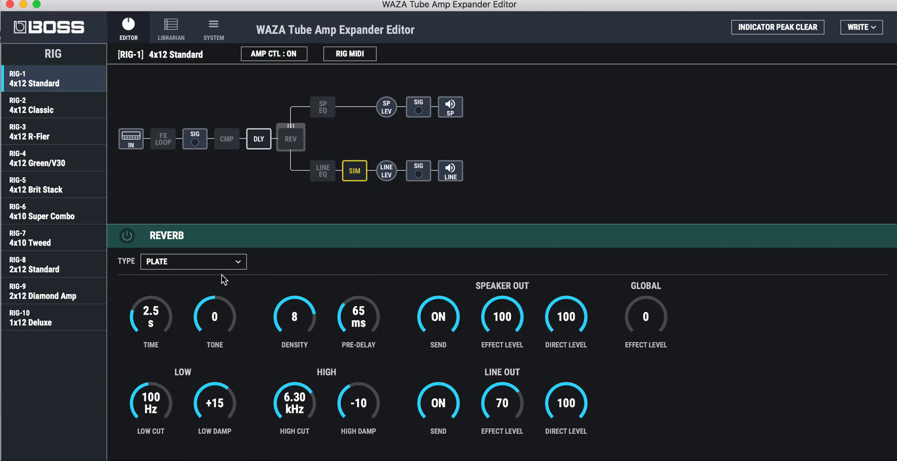
pyautogui.moveTo(531, 326)
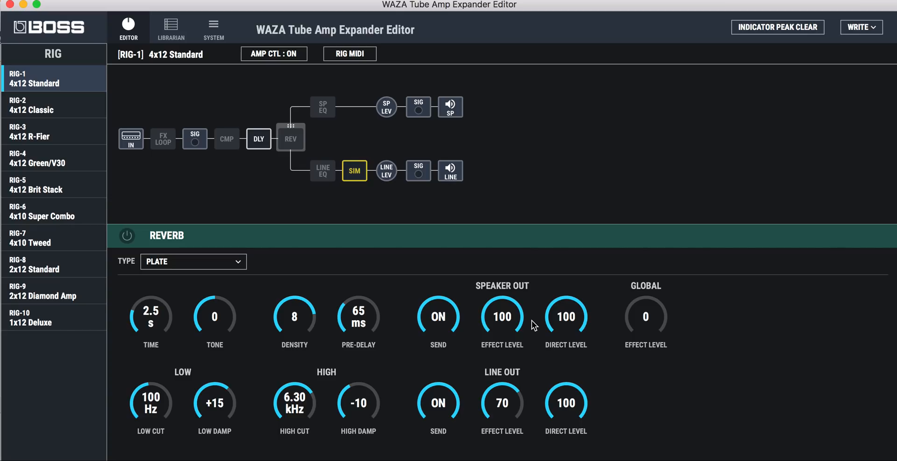
pyautogui.moveTo(207, 267)
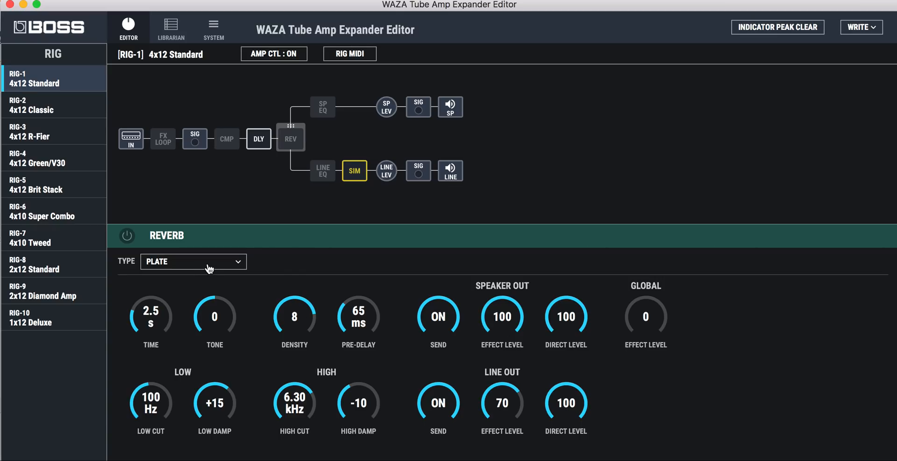
pyautogui.click(193, 261)
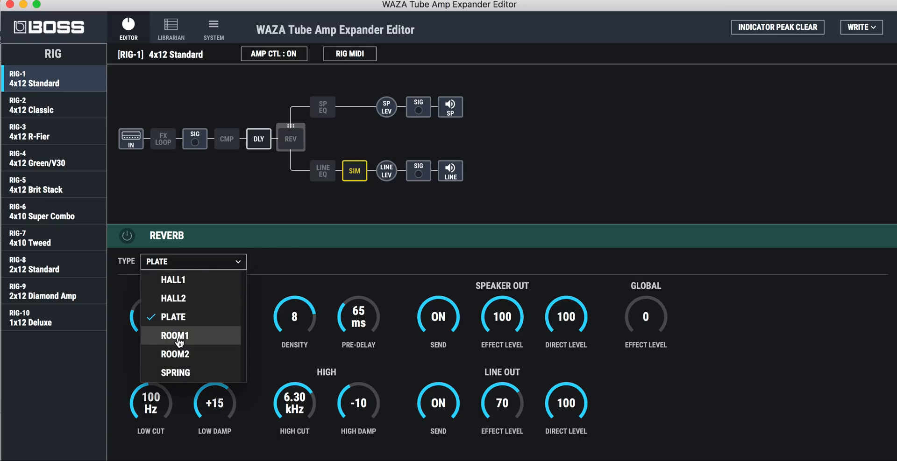
pyautogui.moveTo(180, 317)
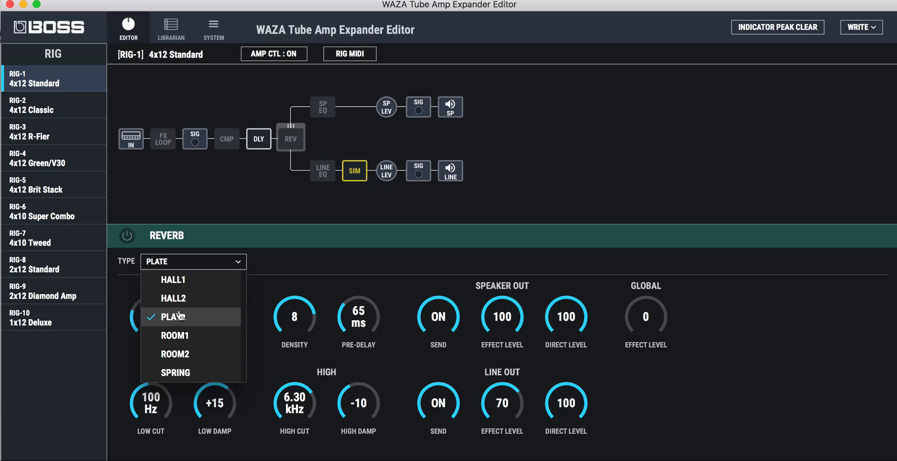
pyautogui.click(172, 317)
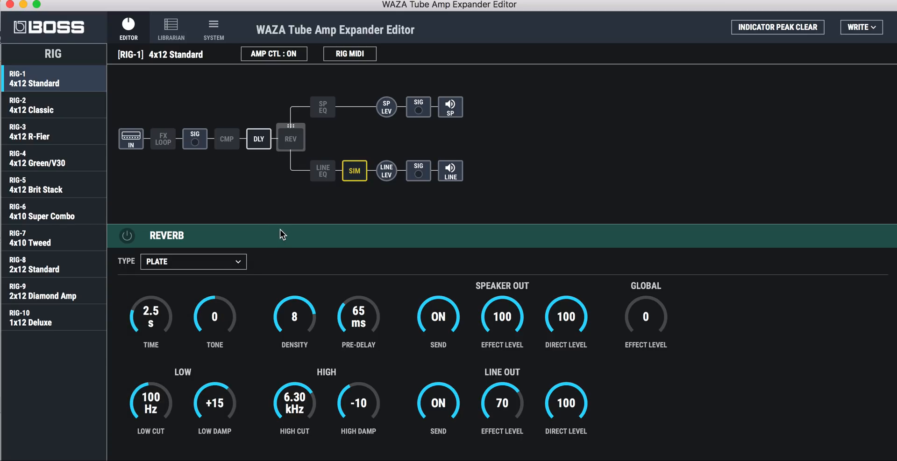
pyautogui.moveTo(323, 170)
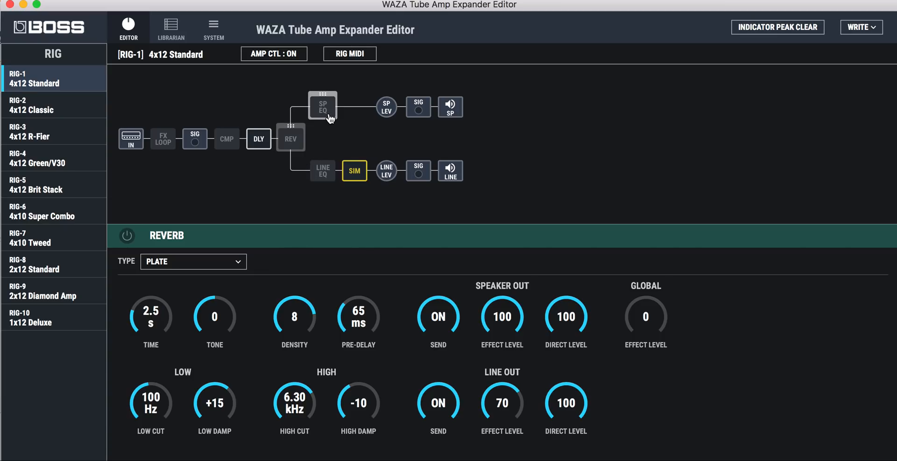
pyautogui.moveTo(328, 113)
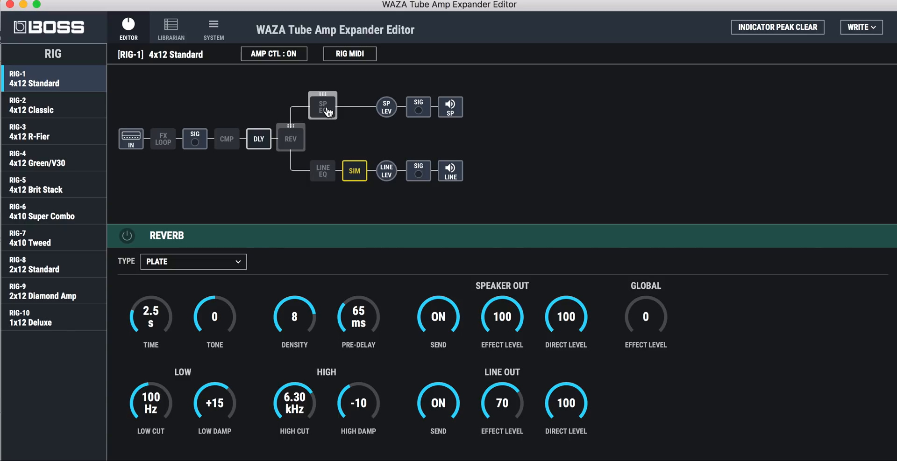
pyautogui.moveTo(351, 111)
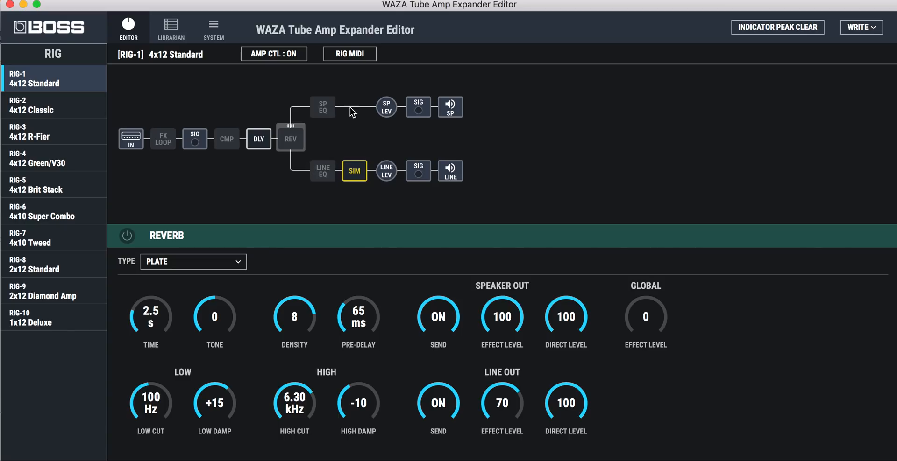
pyautogui.click(322, 107)
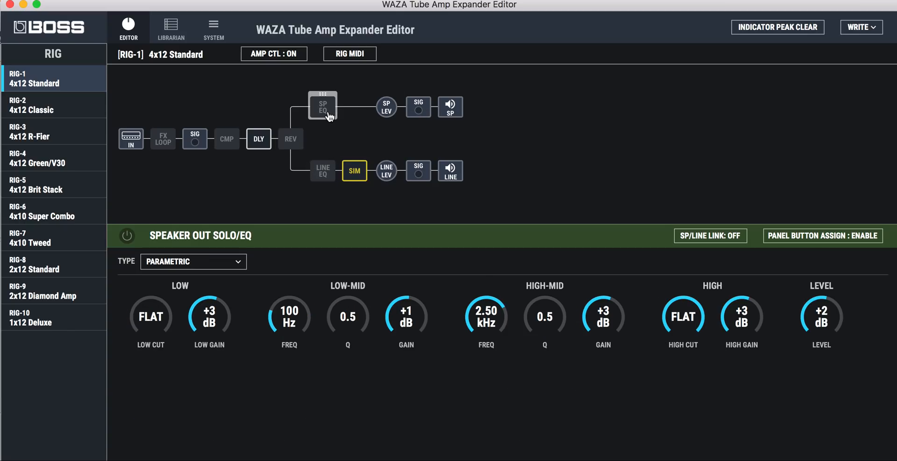
pyautogui.moveTo(333, 119)
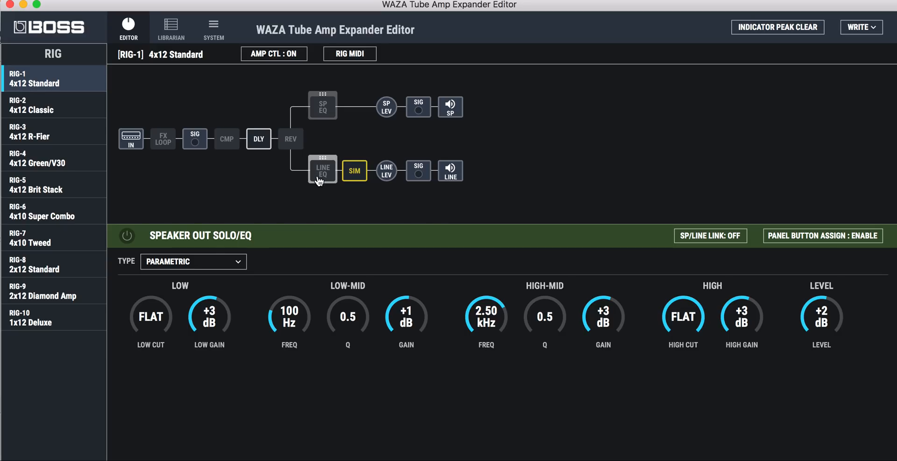
# - Show the line out solo/EQ settings, parametric type with level 0 dB
pyautogui.click(322, 170)
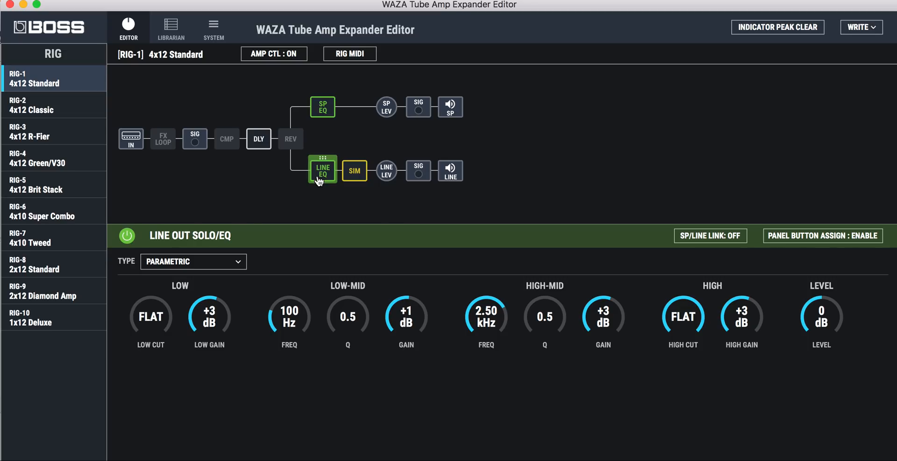
pyautogui.click(322, 170)
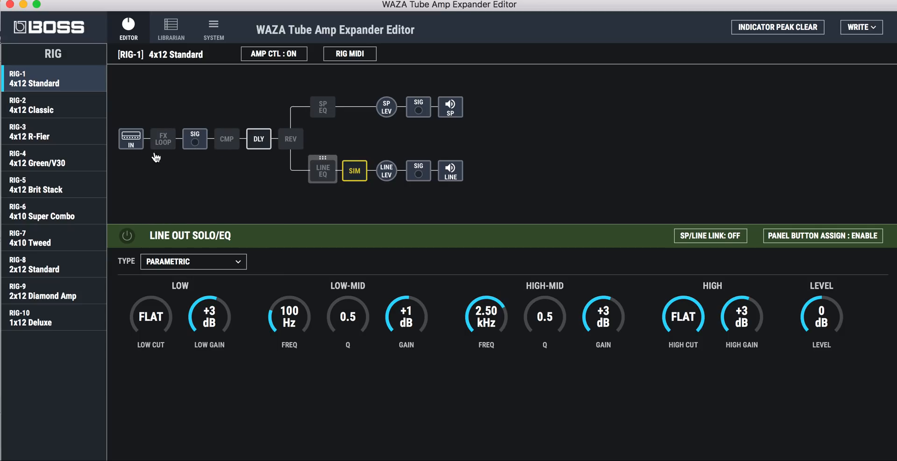
pyautogui.moveTo(225, 149)
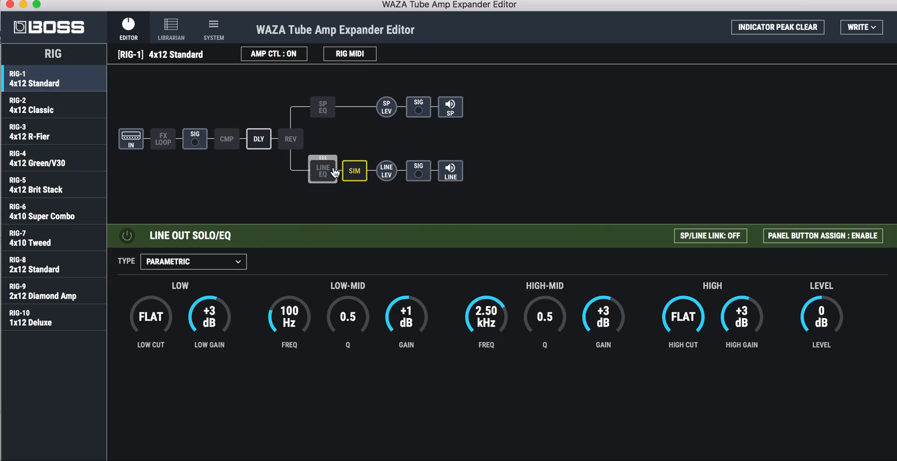
pyautogui.moveTo(386, 106)
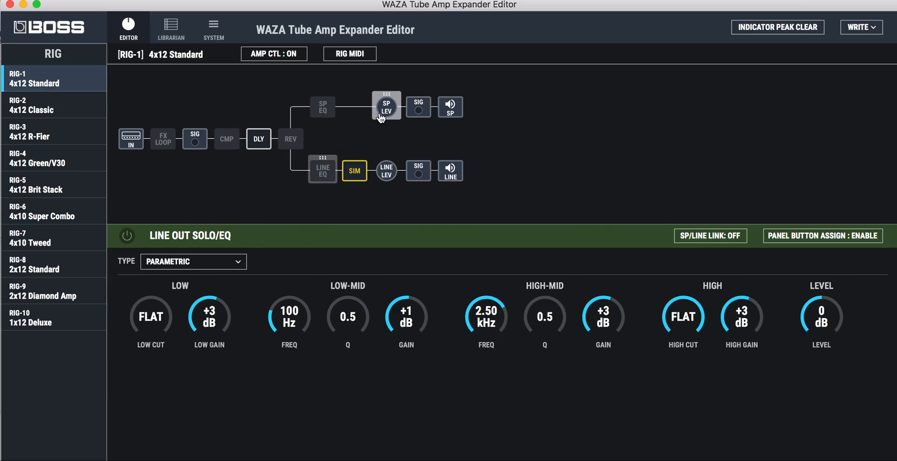
# - View the speaker out level, then show the line out level of 100
pyautogui.click(386, 107)
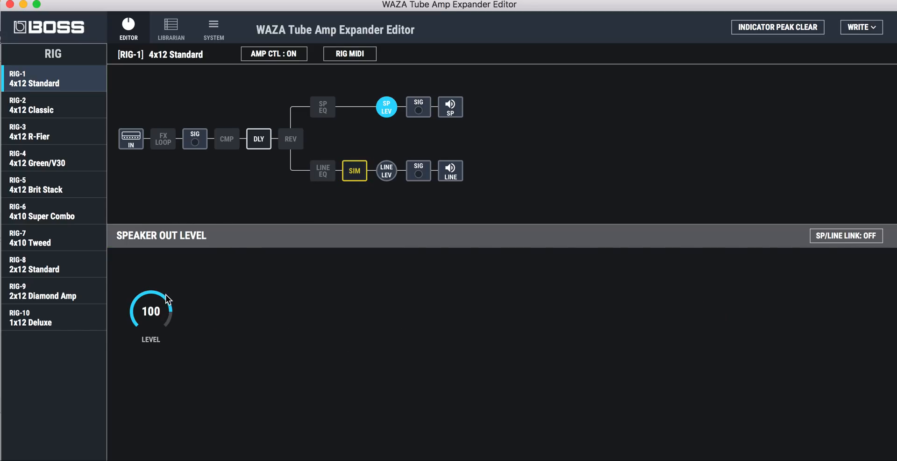
pyautogui.moveTo(139, 303)
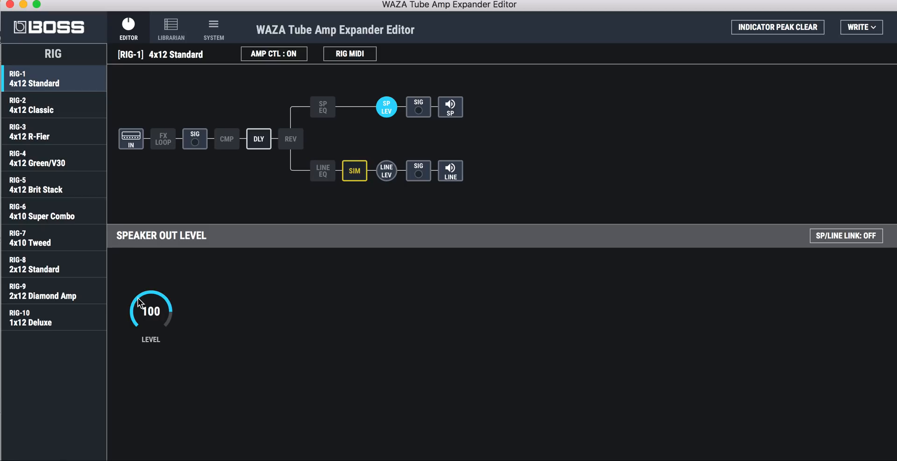
pyautogui.moveTo(145, 299)
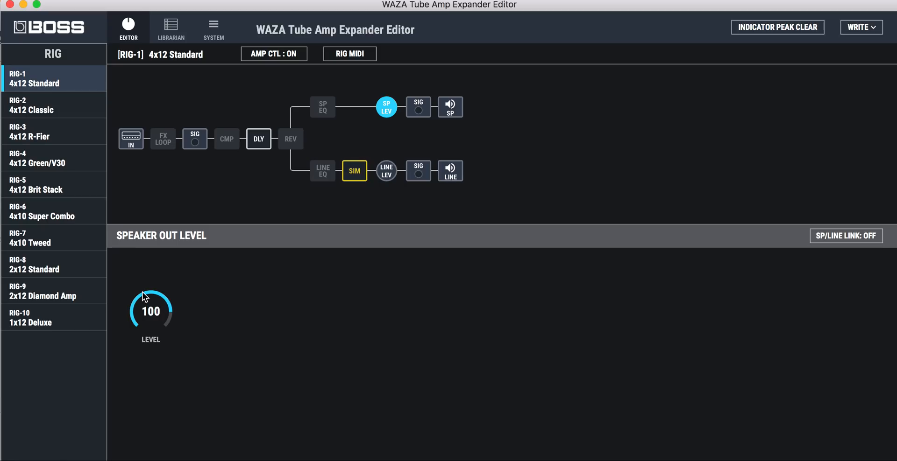
pyautogui.moveTo(436, 147)
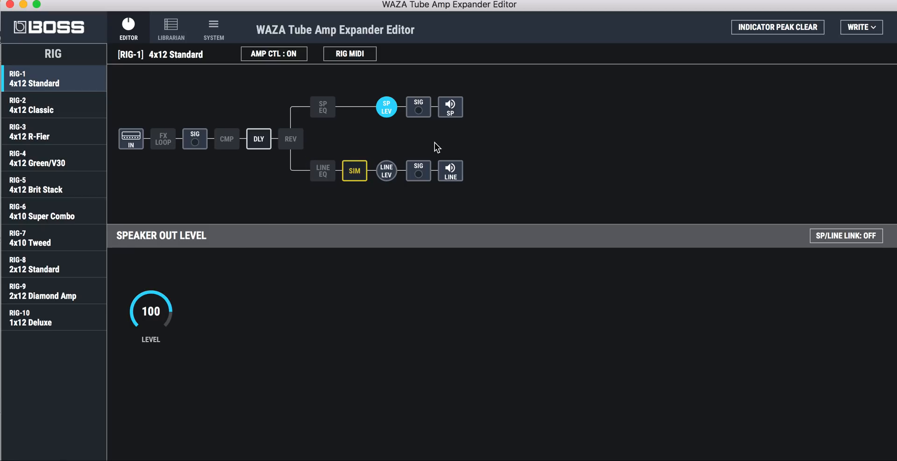
pyautogui.moveTo(418, 173)
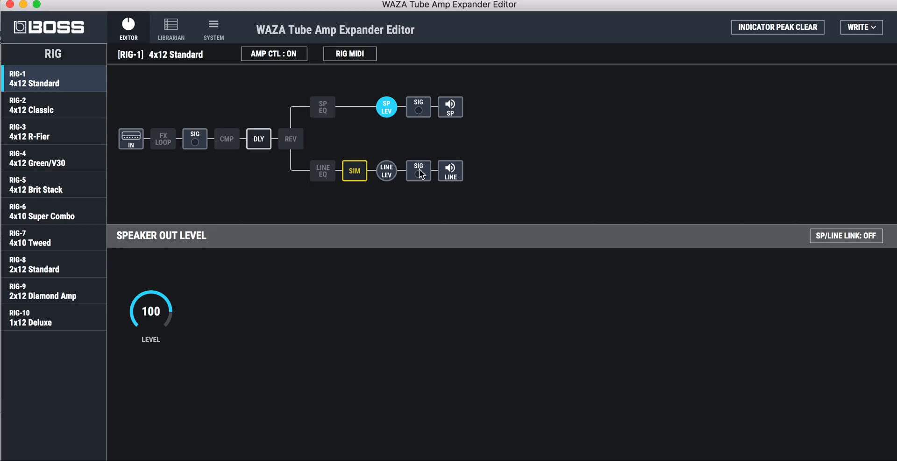
pyautogui.moveTo(386, 170)
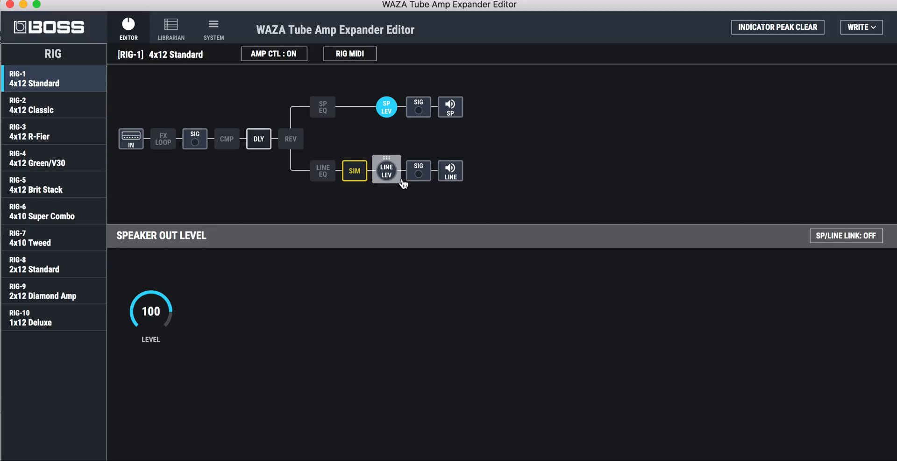
pyautogui.click(386, 170)
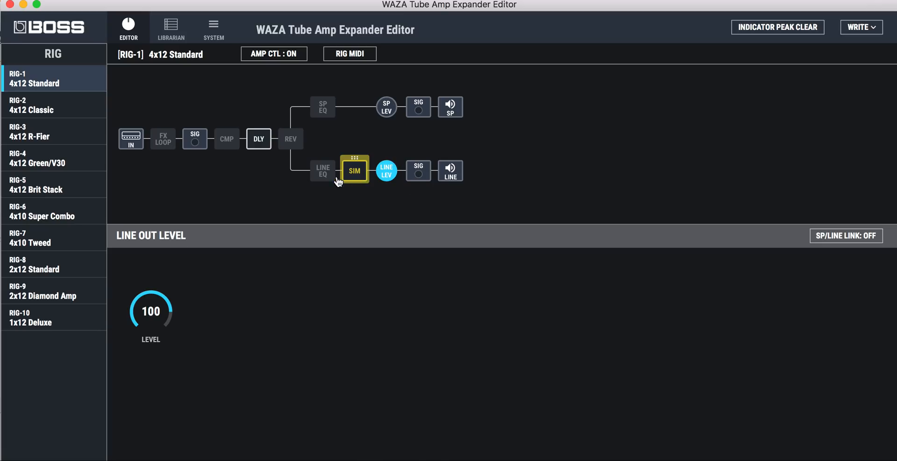
pyautogui.moveTo(242, 176)
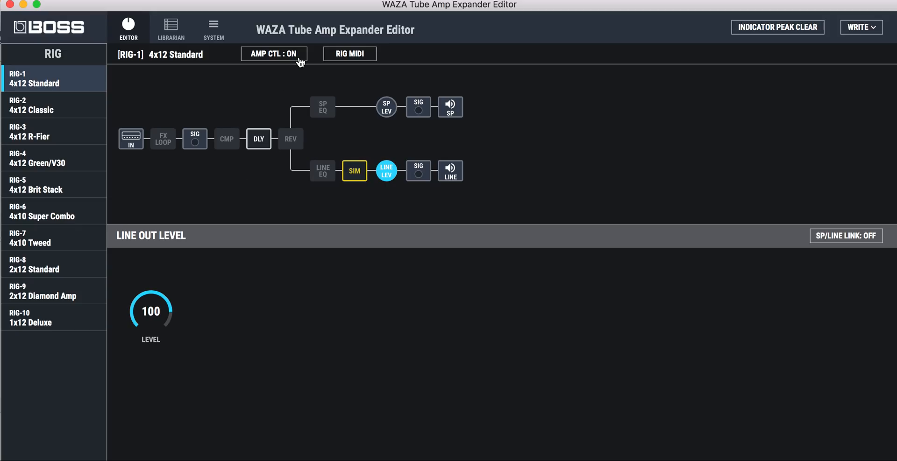
pyautogui.click(273, 53)
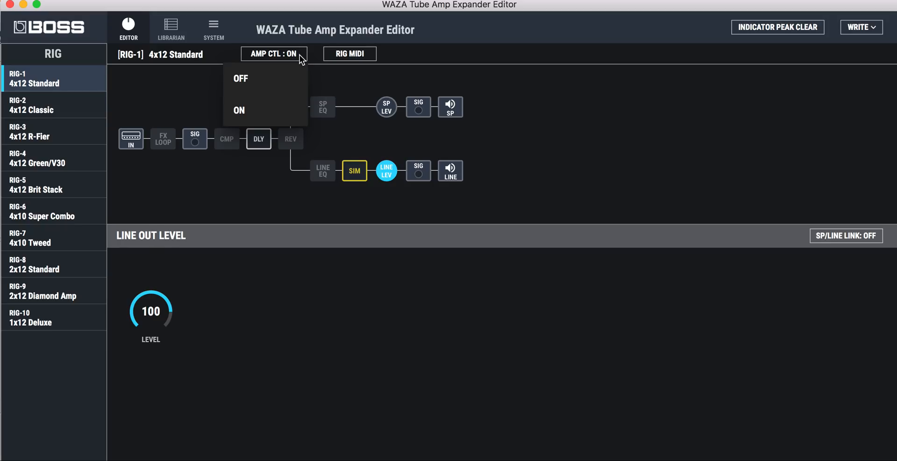
pyautogui.moveTo(262, 83)
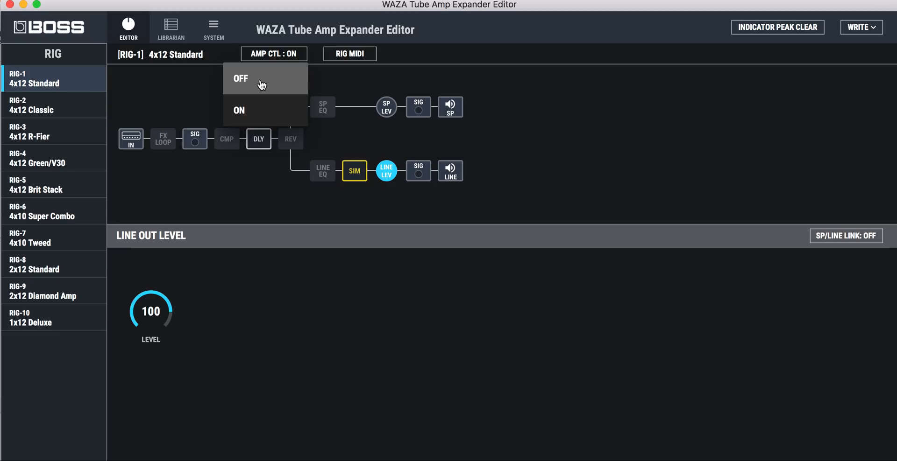
pyautogui.moveTo(259, 90)
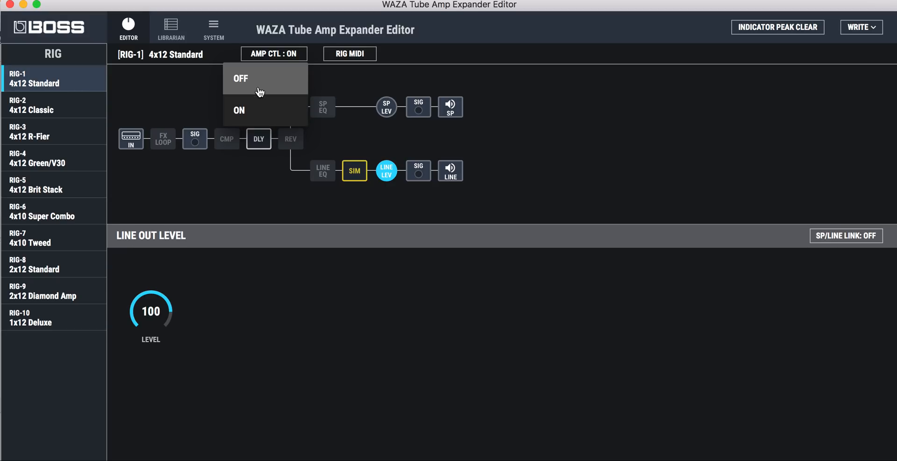
pyautogui.moveTo(253, 111)
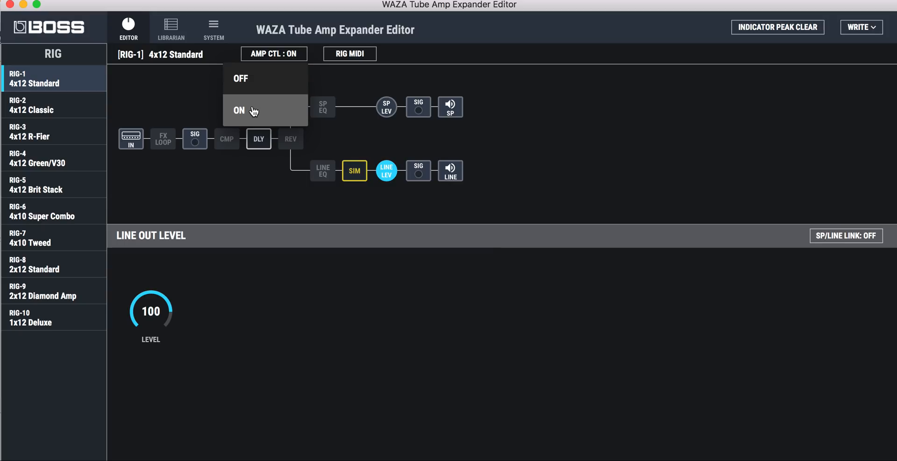
pyautogui.click(253, 110)
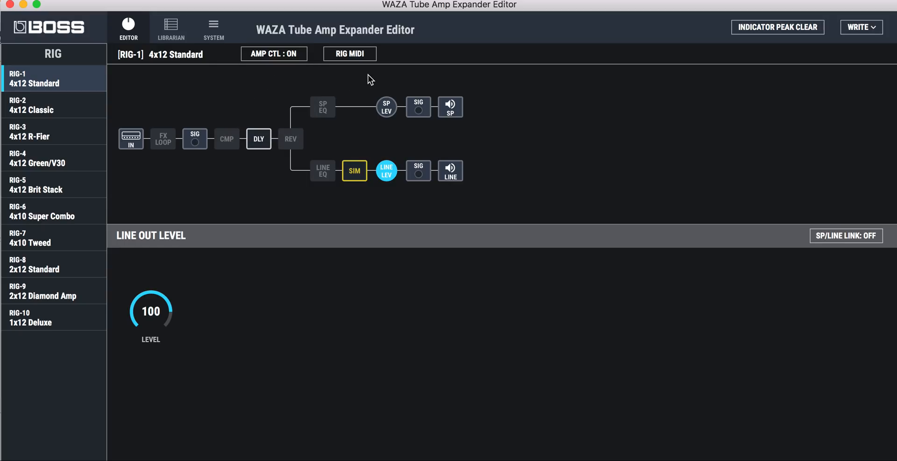
pyautogui.click(53, 105)
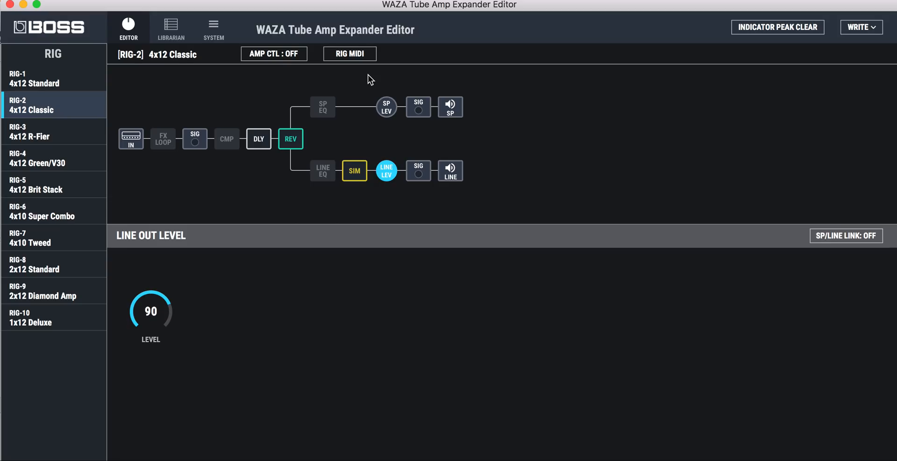
pyautogui.click(53, 131)
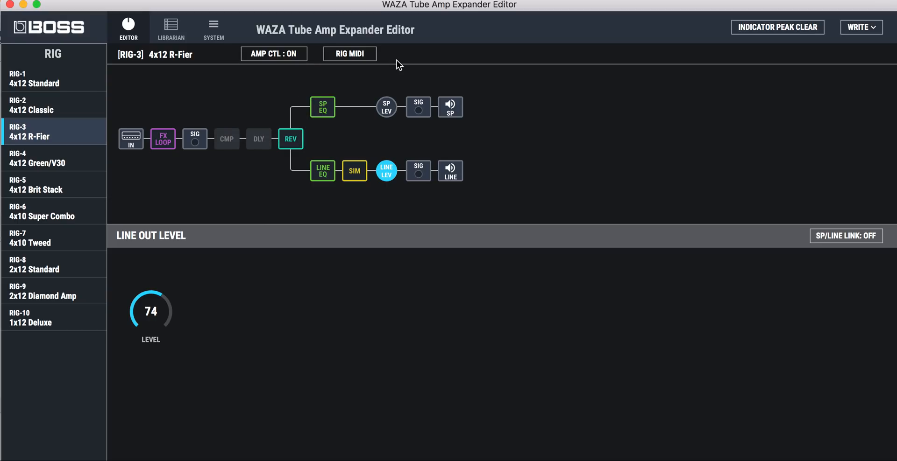
pyautogui.moveTo(52, 79)
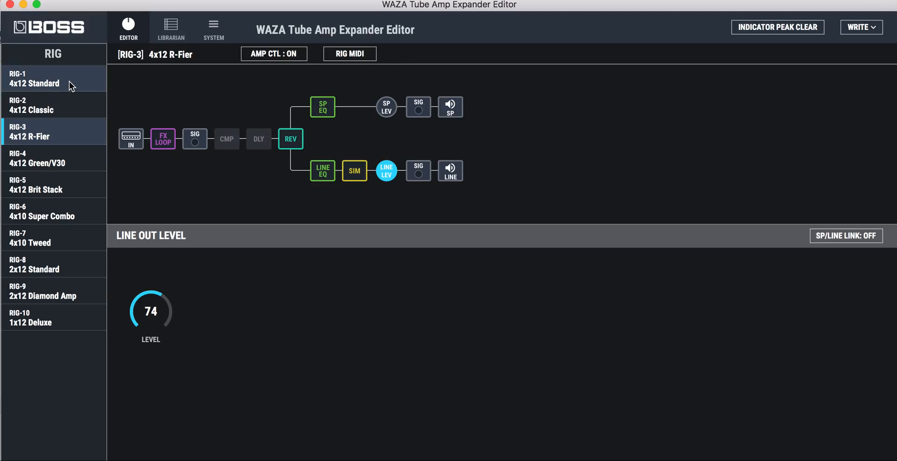
pyautogui.click(53, 78)
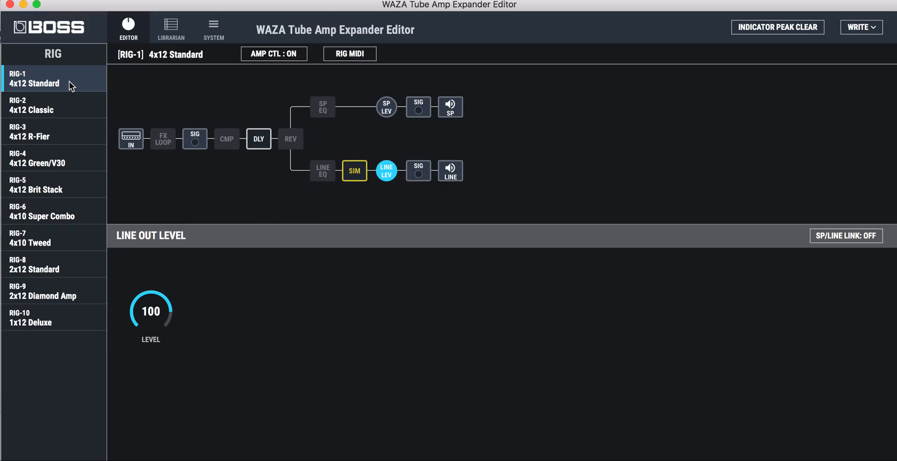
pyautogui.click(53, 104)
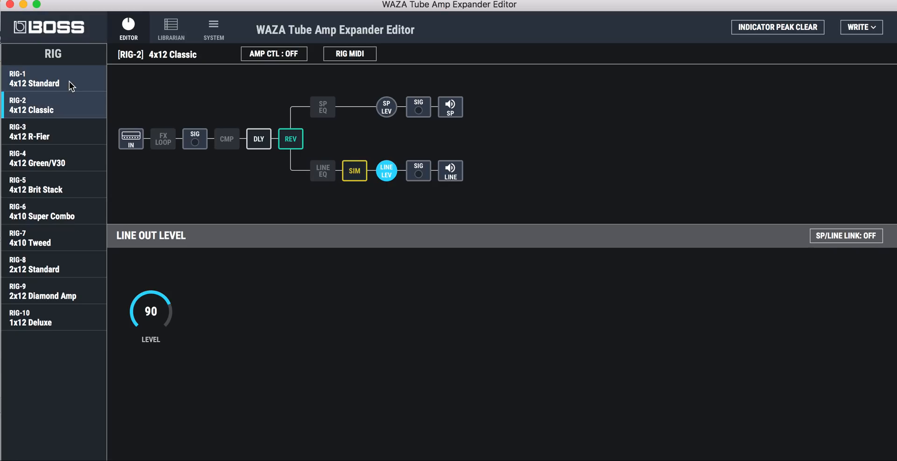
pyautogui.click(53, 78)
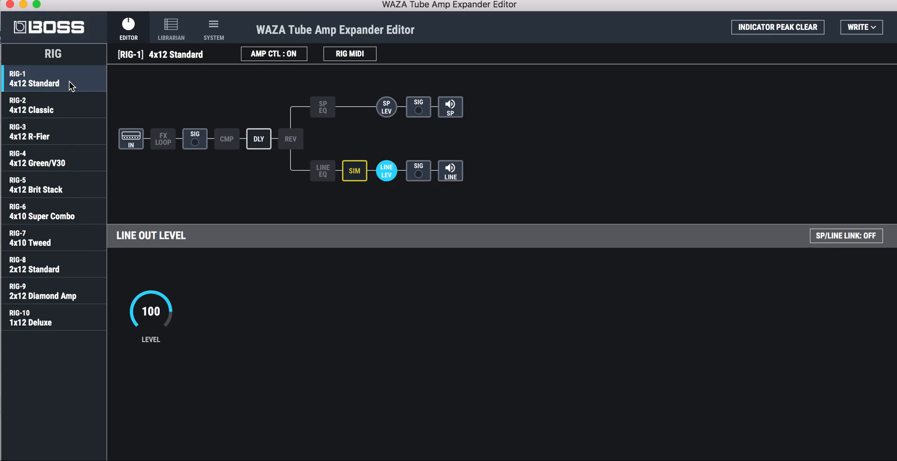